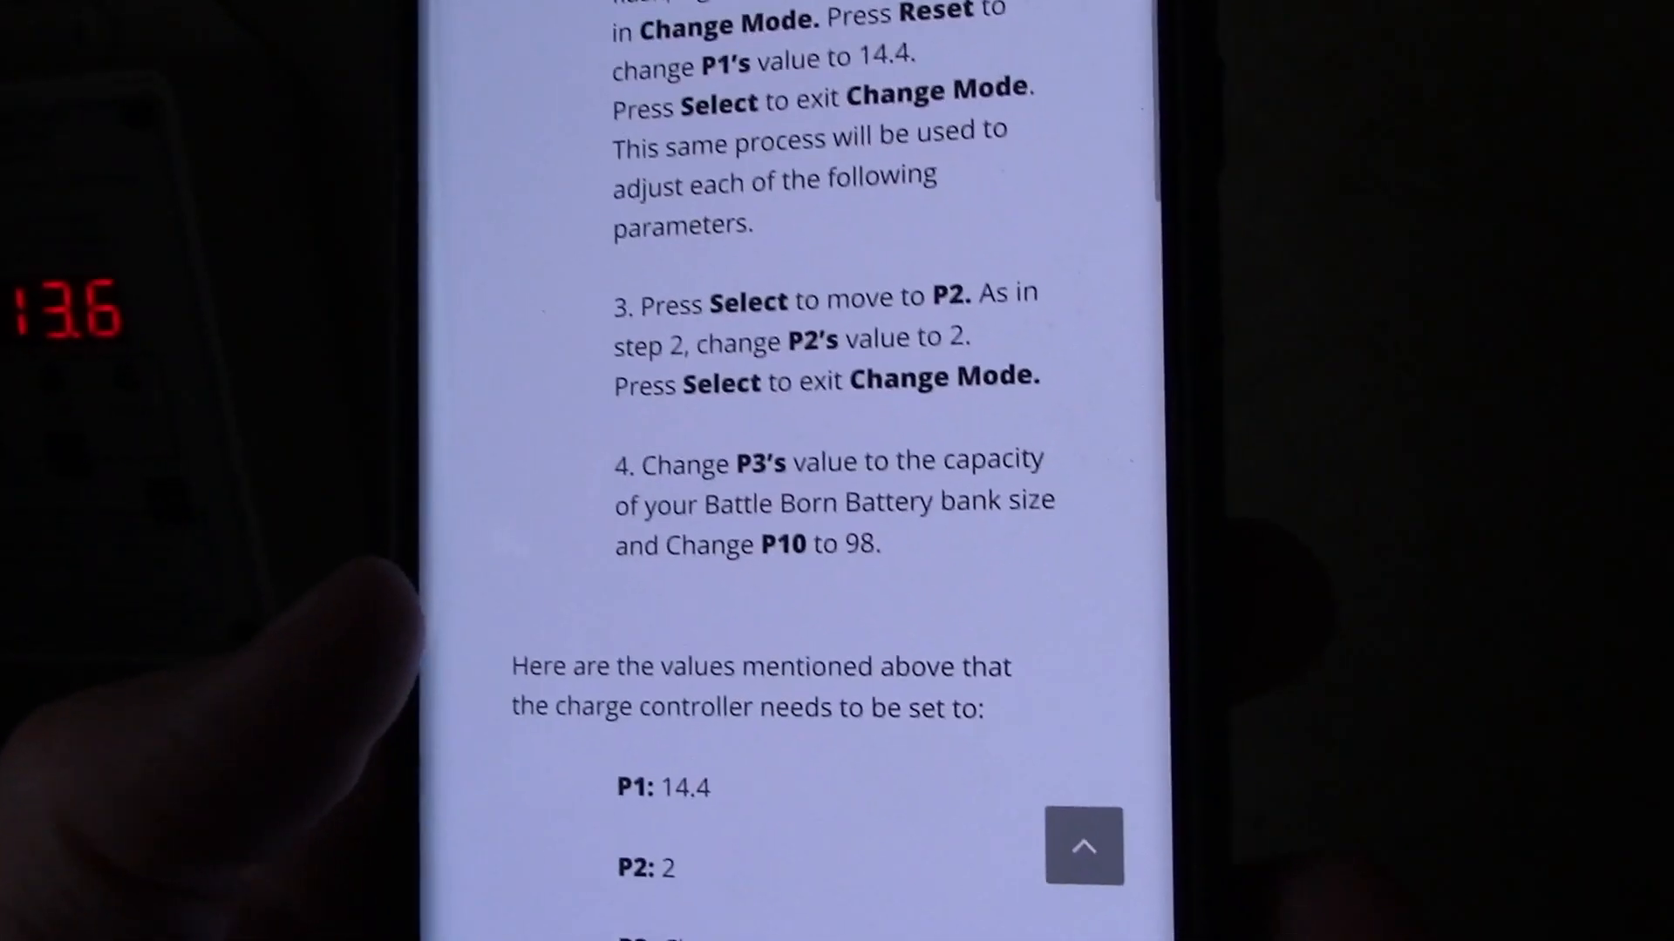
Step: Scroll the Battle Born article to the charge controller values, starting with P1: 14.4
{"action": "scroll", "scroll_direction": "up", "scroll_amount": 3}
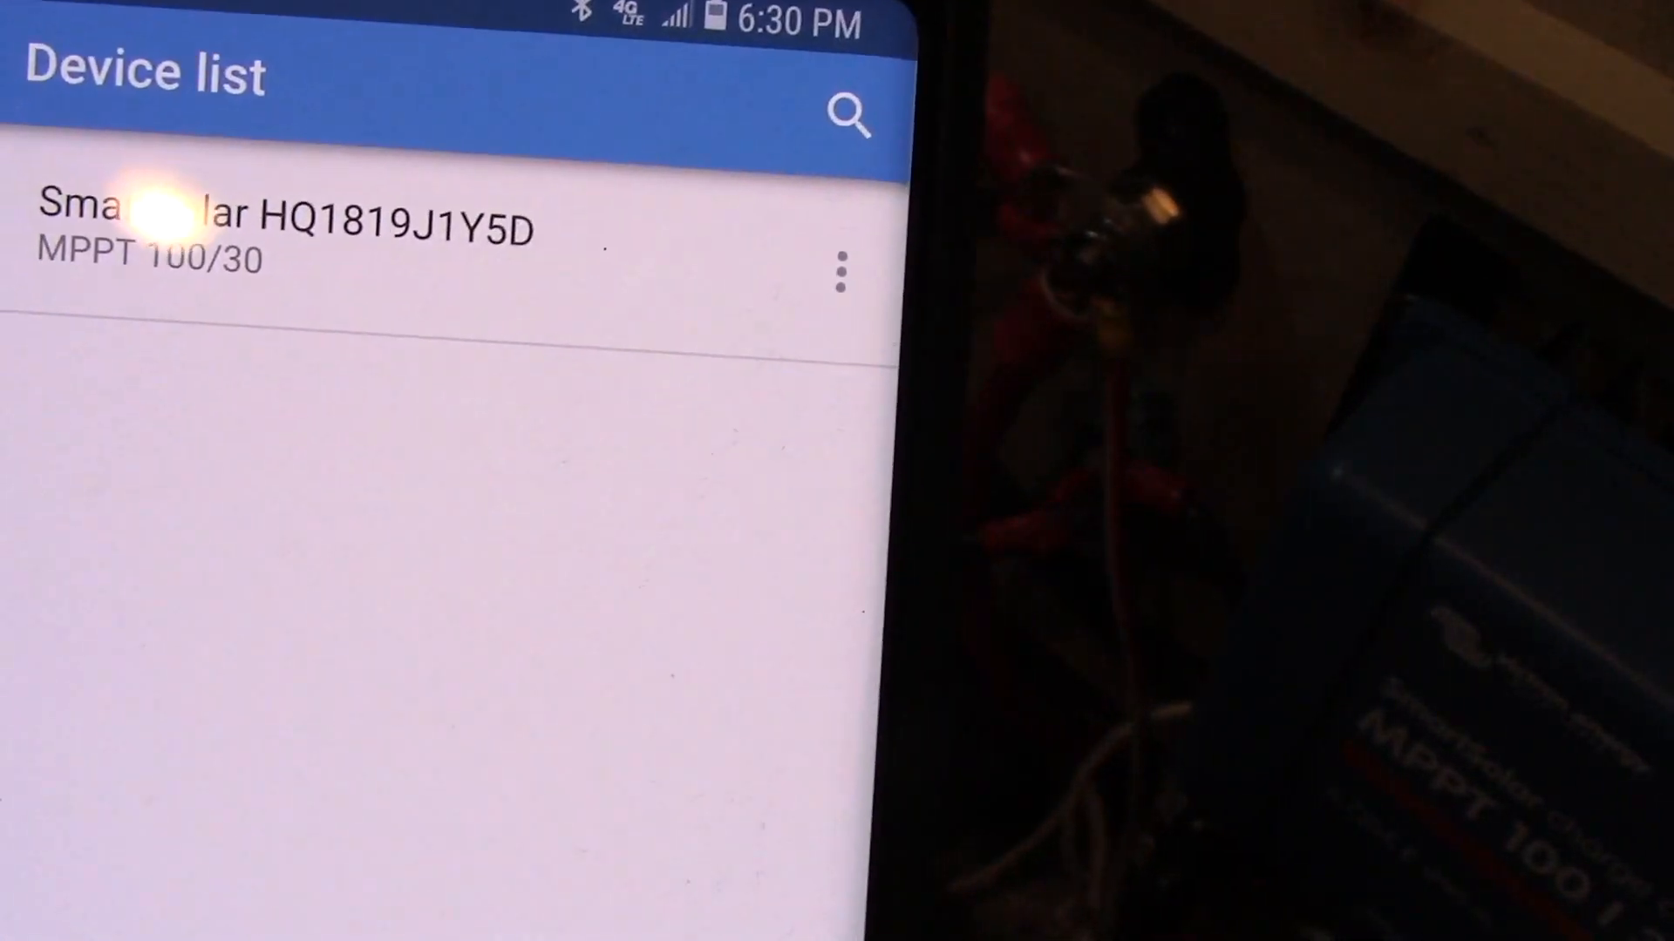
Step: Connect to SmartSolar HQ1819J1Y5D from the VictronConnect device list
{"action": "left_click", "coordinate": [288, 224]}
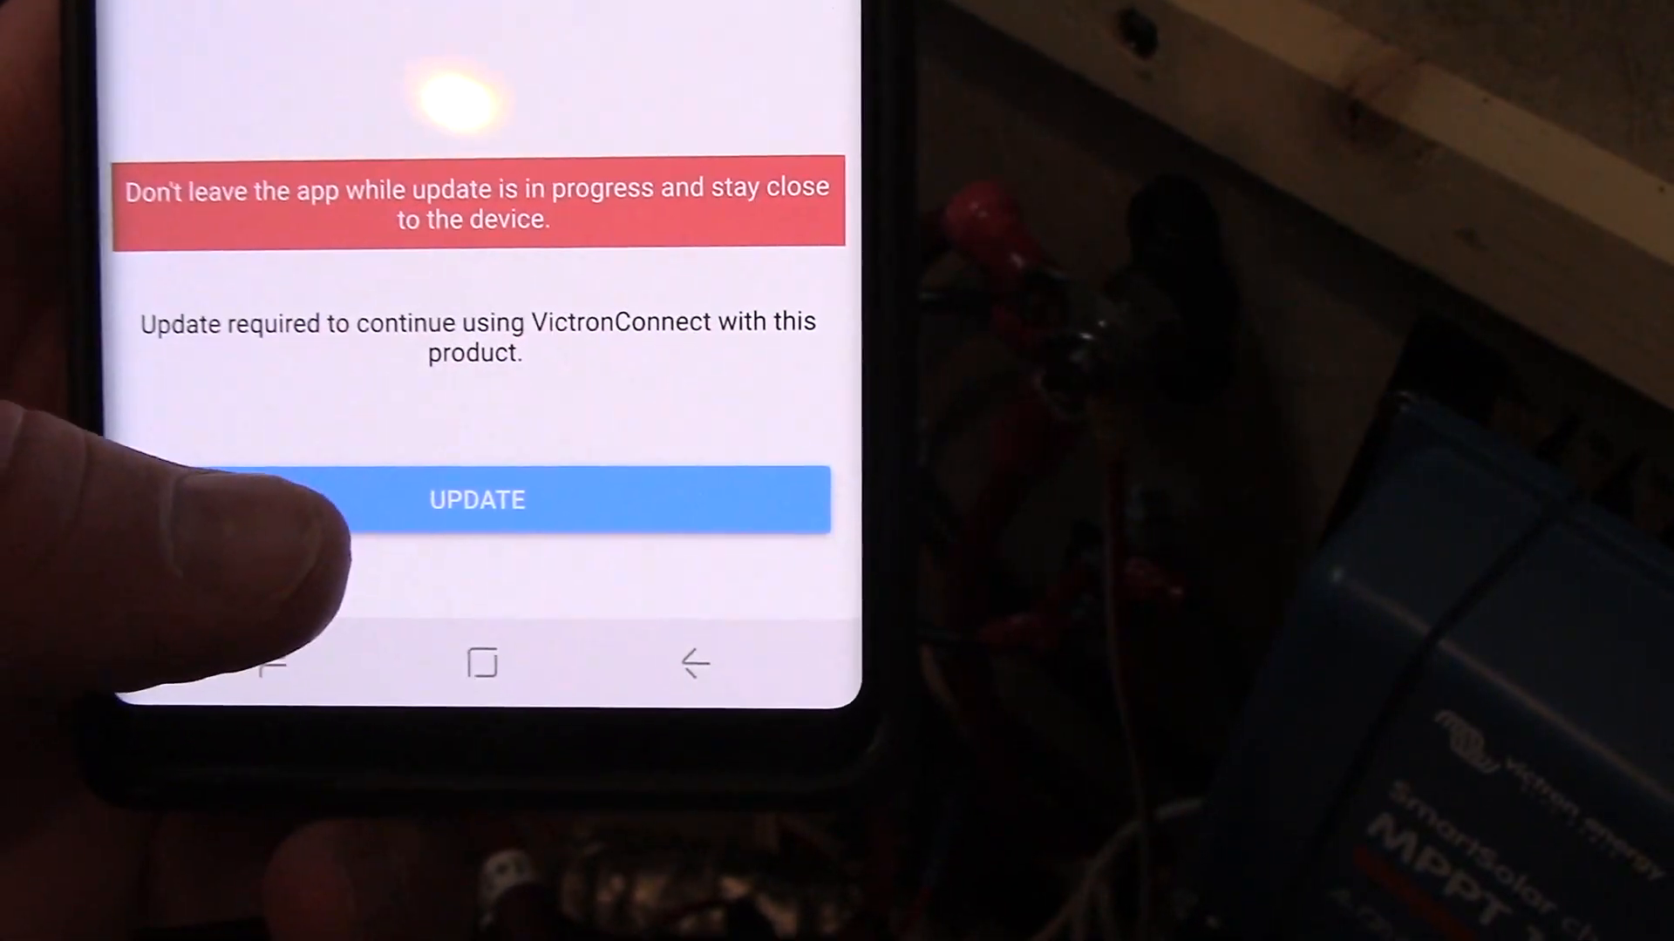
Step: Start the required SmartSolar firmware update, triggering the Bluetooth pairing request
{"action": "left_click", "coordinate": [475, 500]}
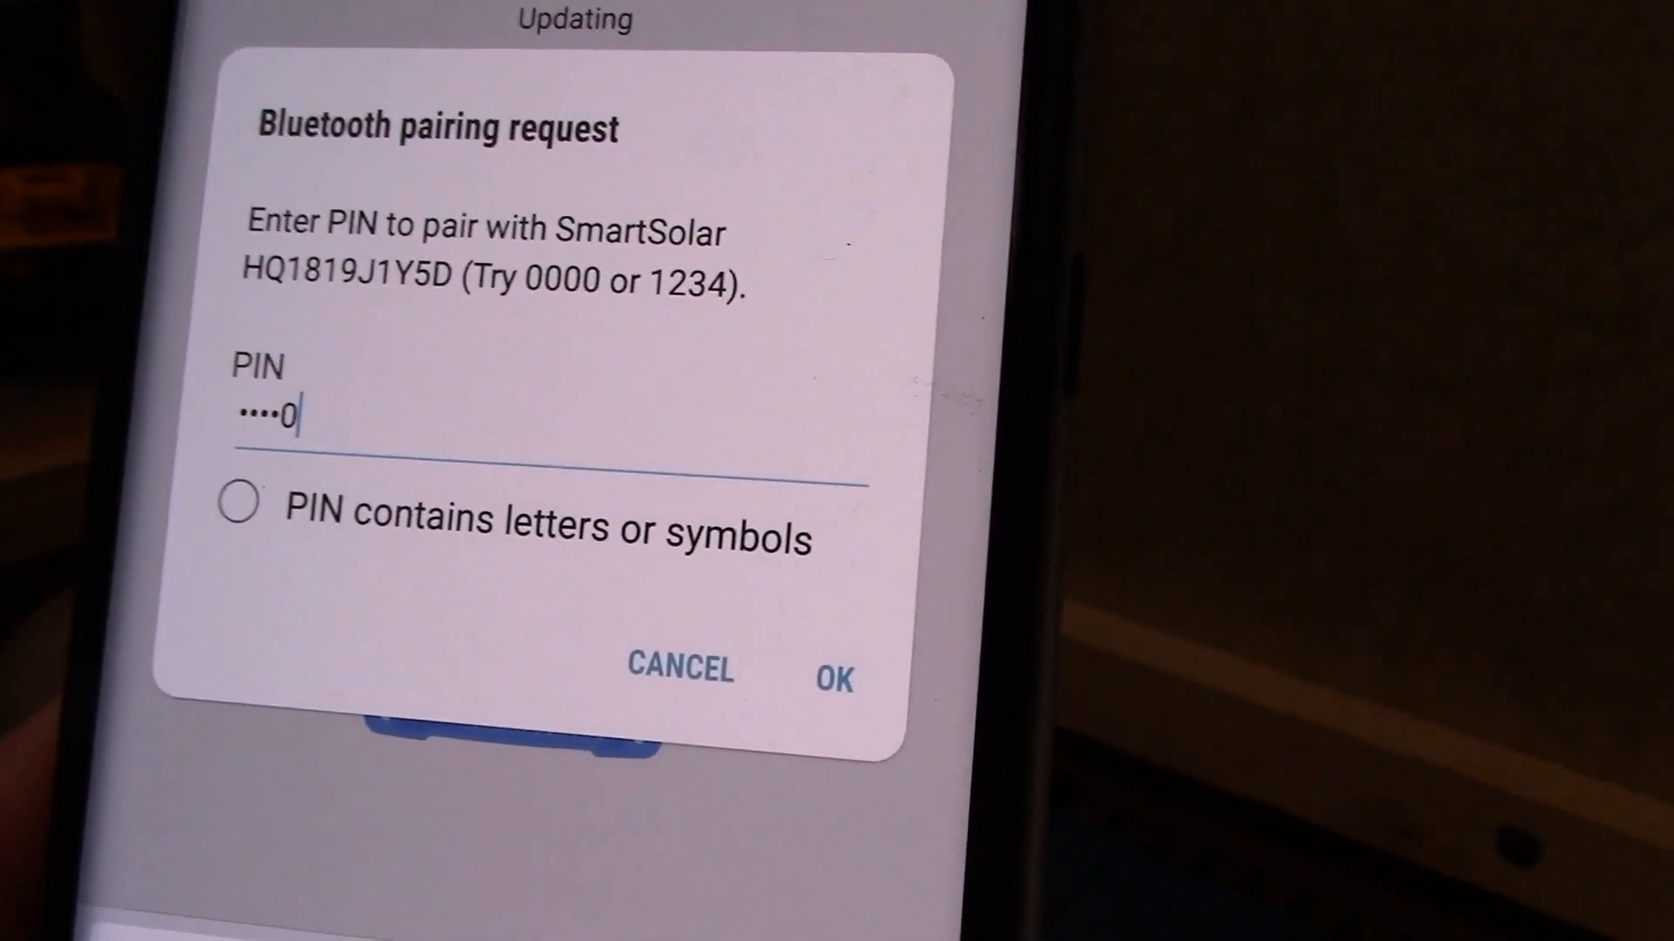
{"action": "left_click", "coordinate": [833, 679]}
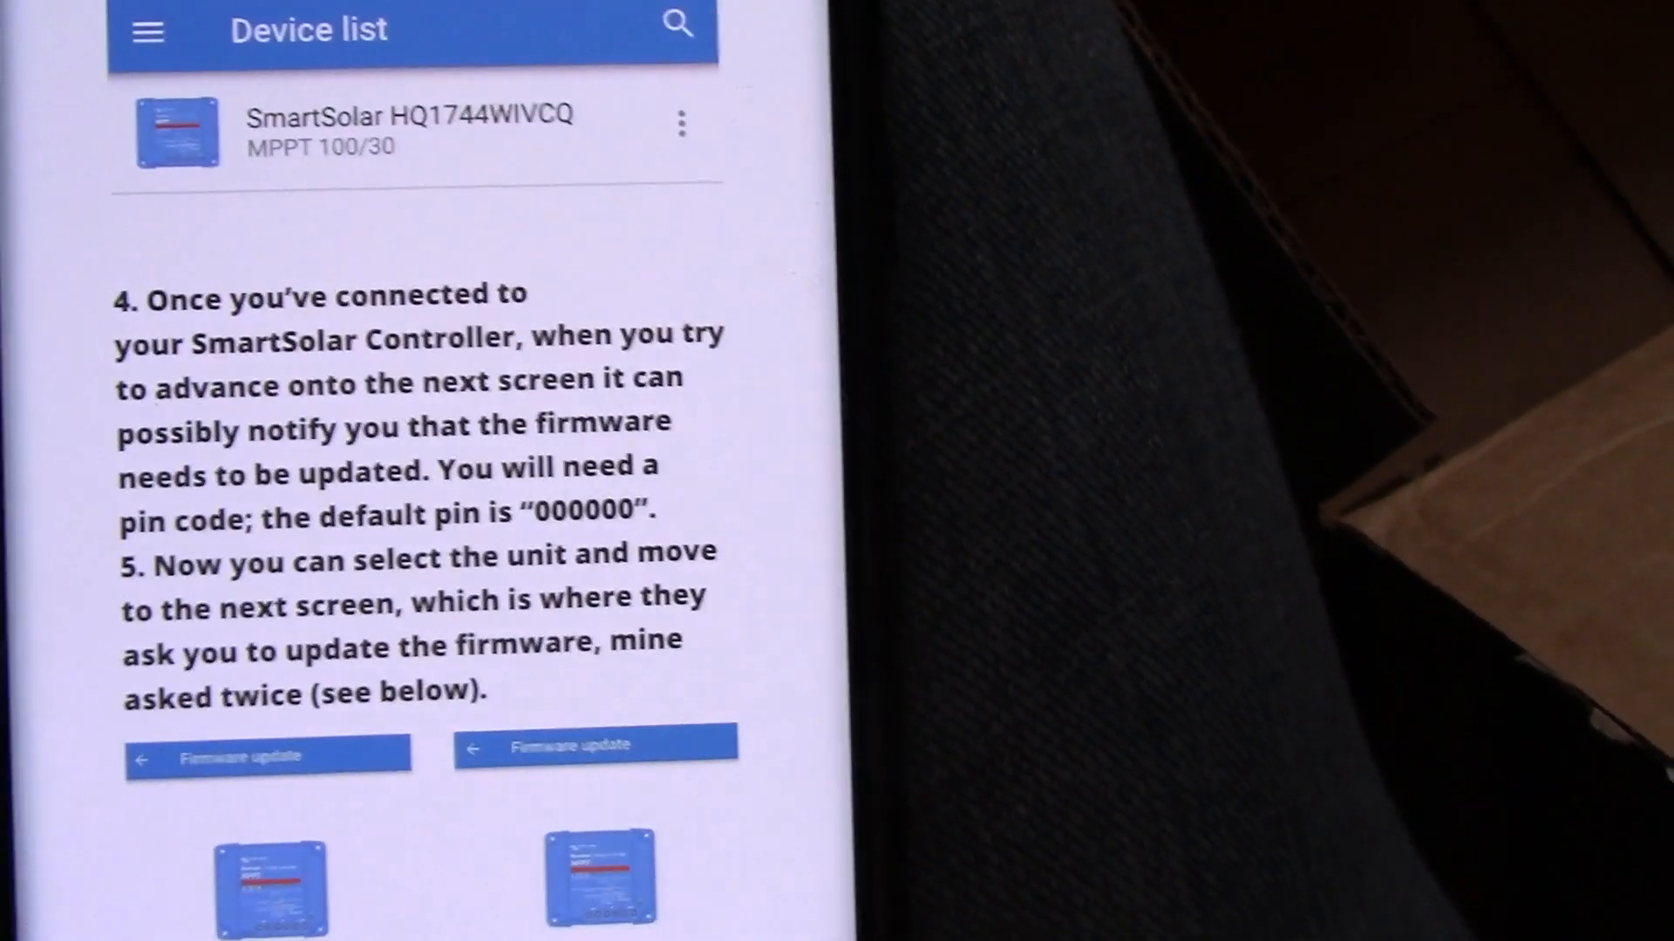
Step: Scroll past the firmware update steps to the guide's closing notes on saving settings as 'CS1'
{"action": "scroll", "scroll_direction": "up", "scroll_amount": 3}
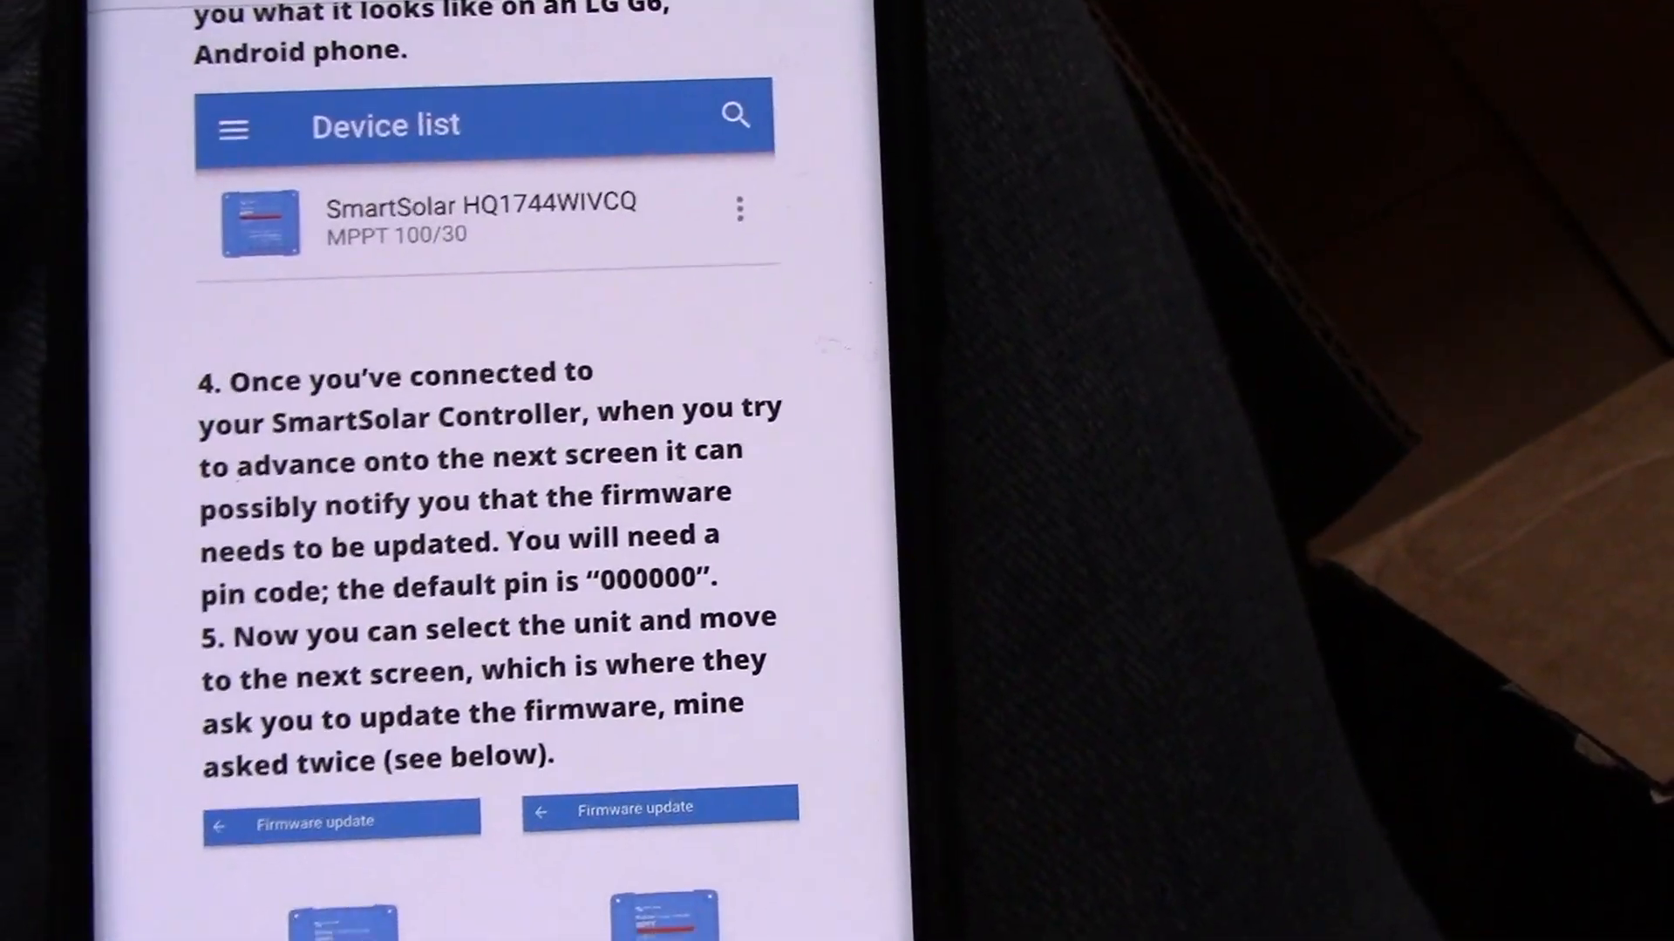
{"action": "scroll", "scroll_direction": "up", "scroll_amount": 3}
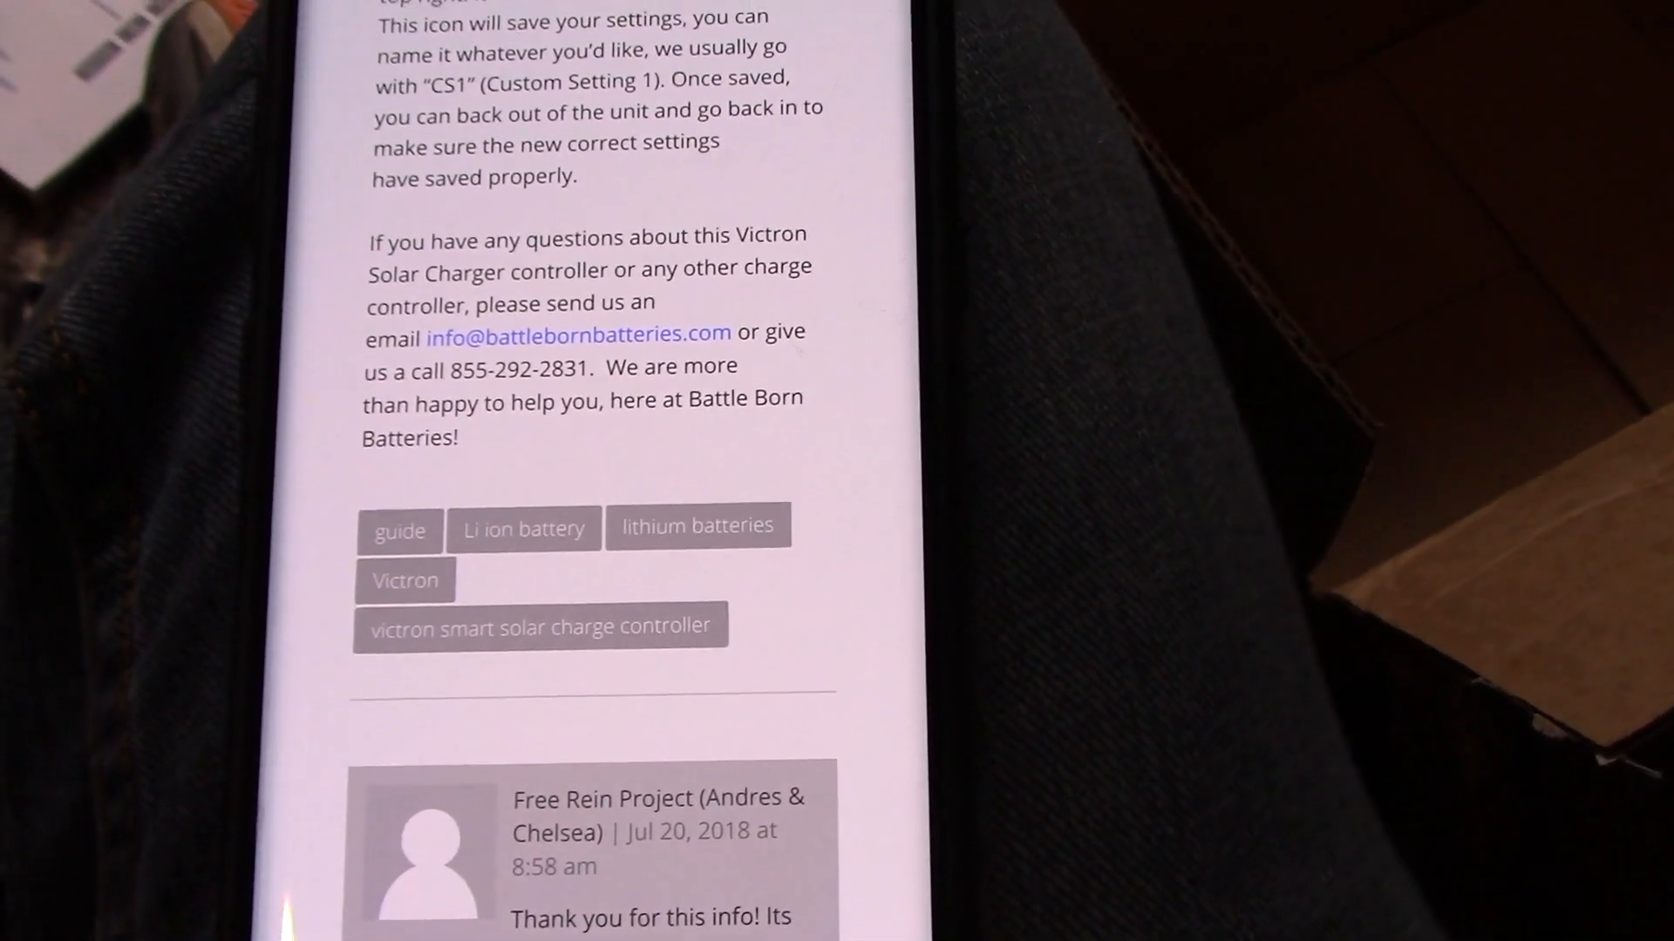
{"action": "scroll", "scroll_direction": "up", "scroll_amount": 3}
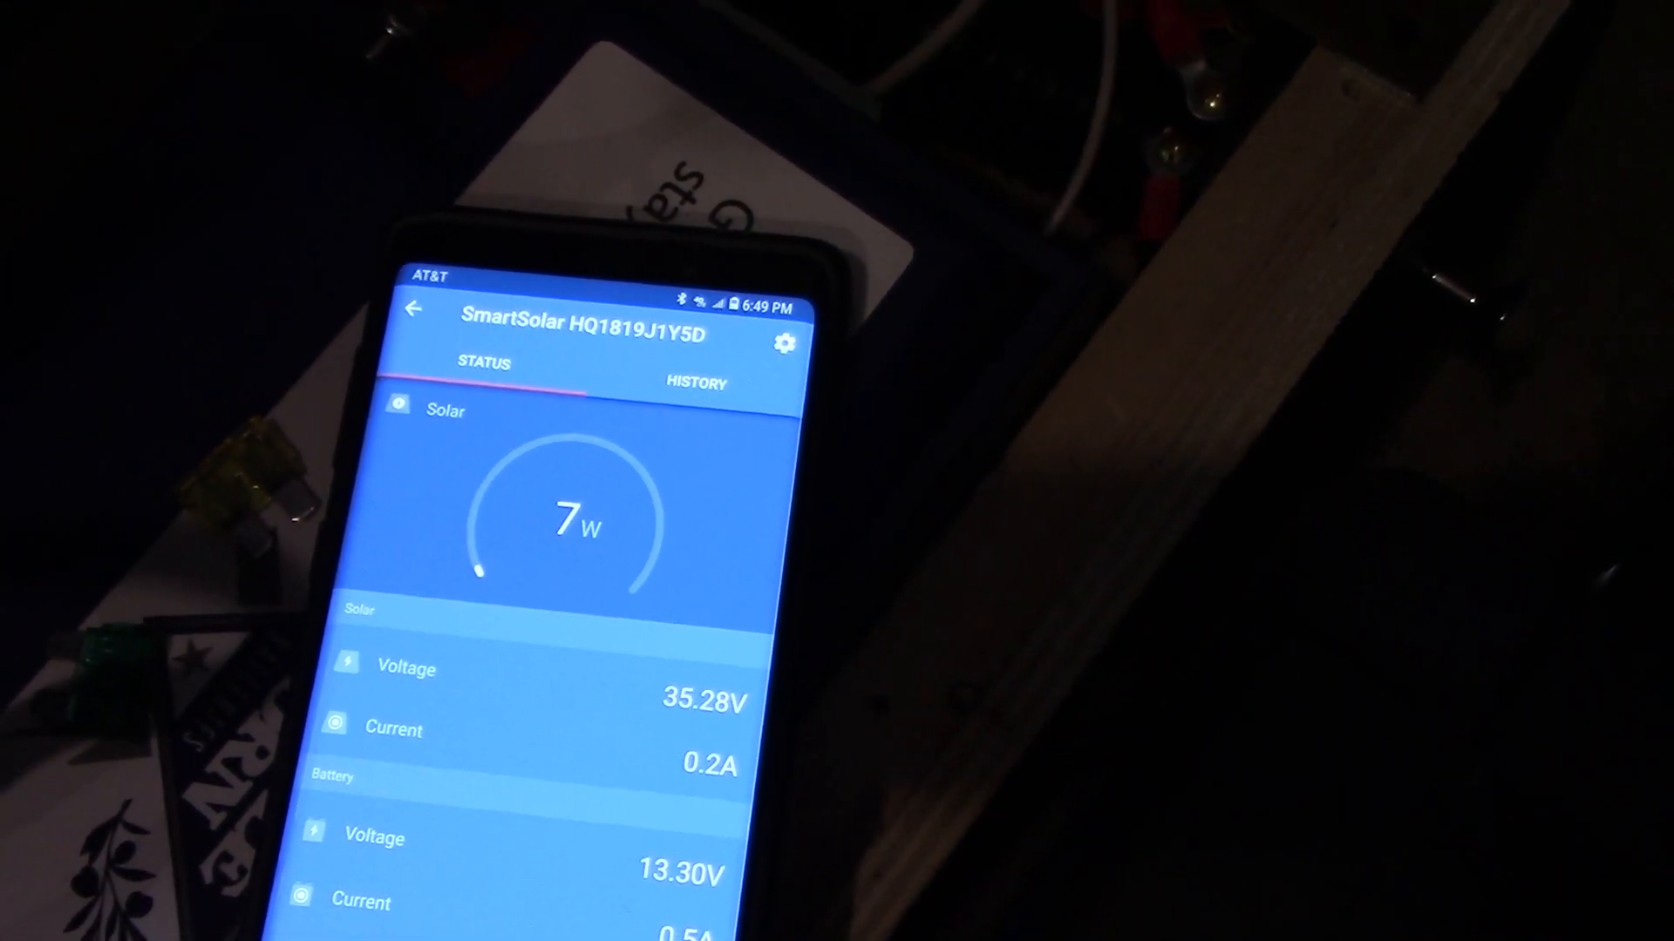
Step: Scroll the Status tab to see battery Bulk at 13.33 V, 0.5 A, and load output On
{"action": "scroll", "scroll_direction": "down", "scroll_amount": 3}
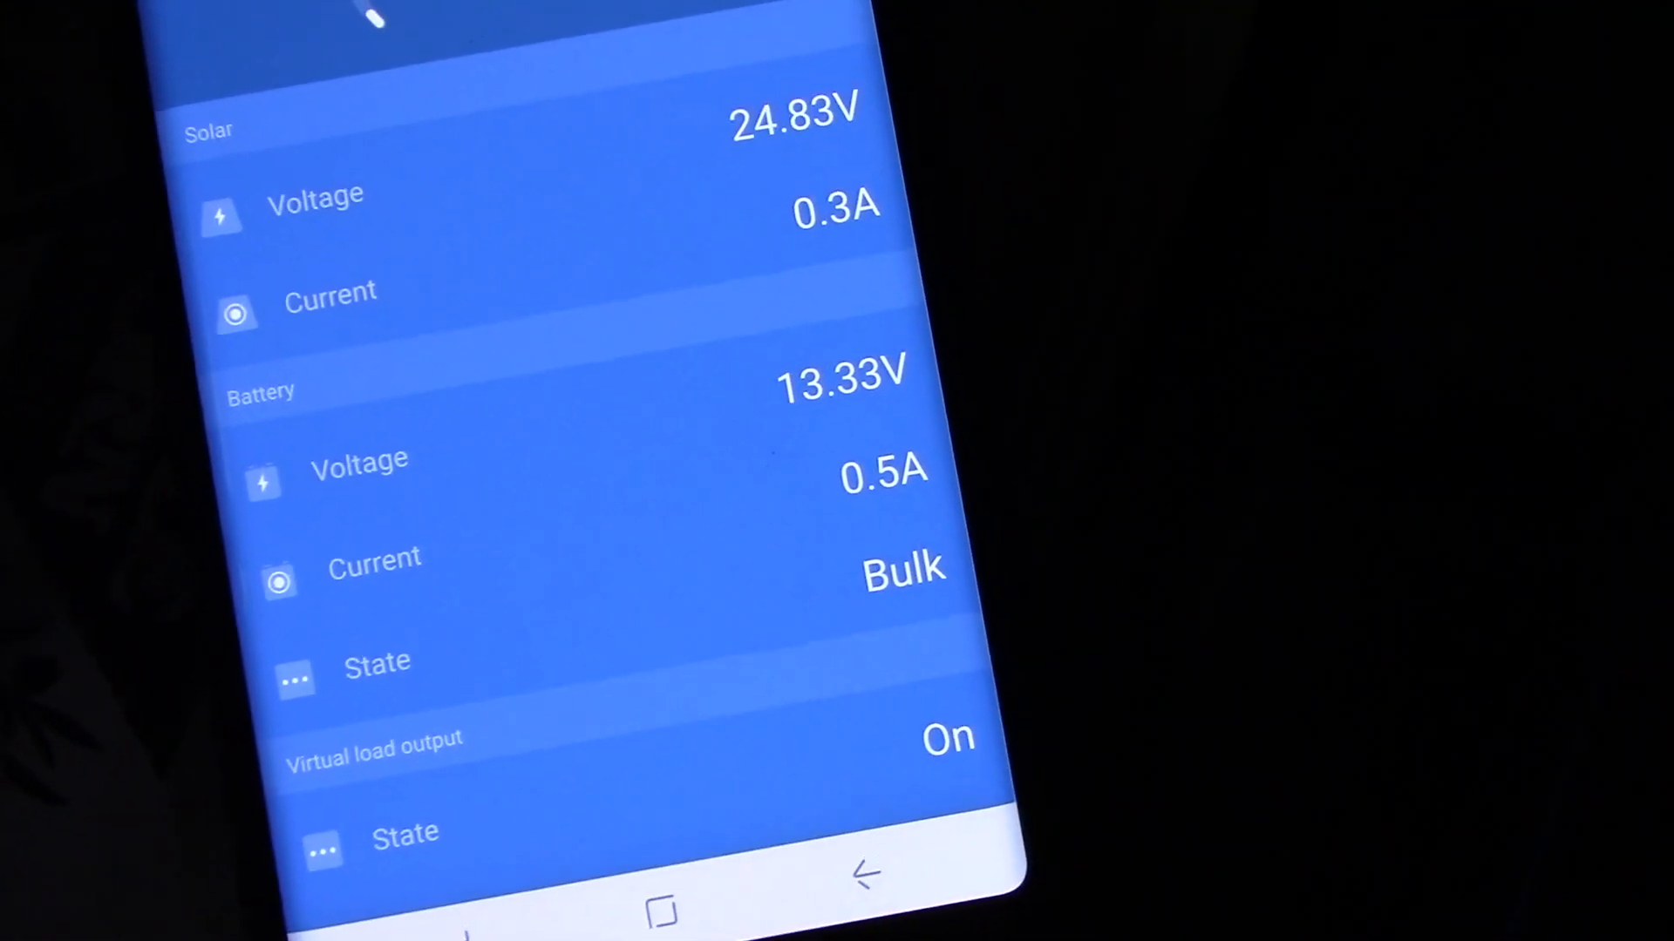